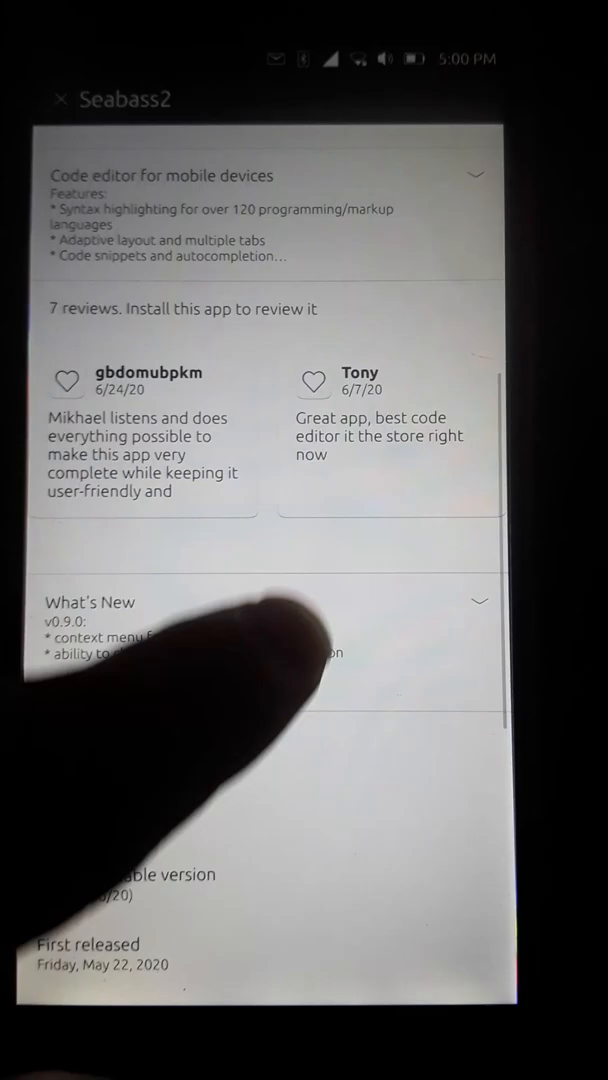
Step: Scroll through the Seabass2 page and the OpenStore front-page app categories
{"action": "scroll", "scroll_direction": "down", "scroll_amount": 3}
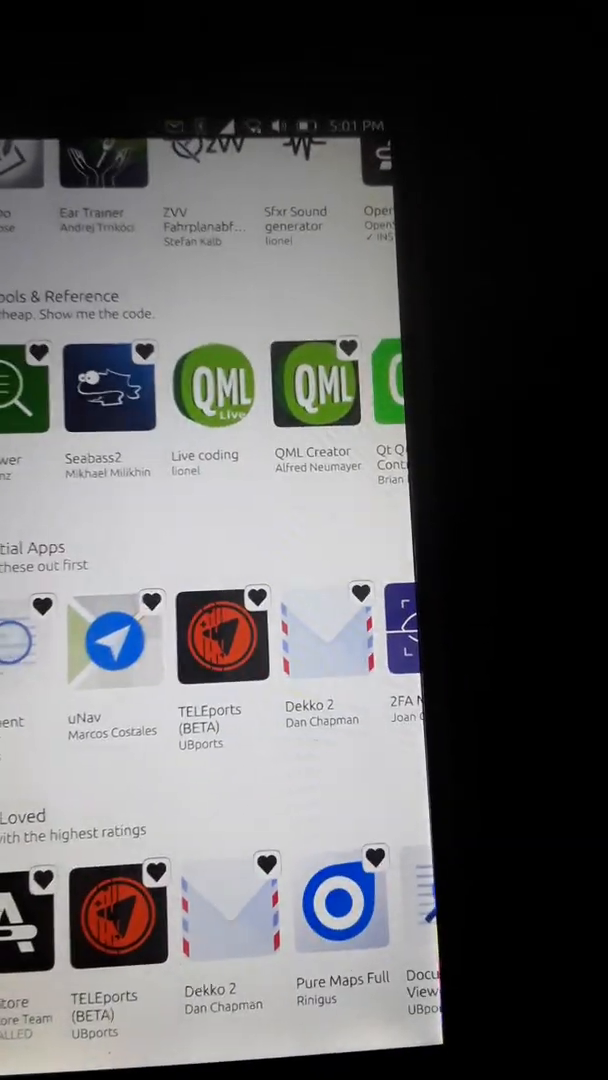
{"action": "scroll", "scroll_direction": "down", "scroll_amount": 3}
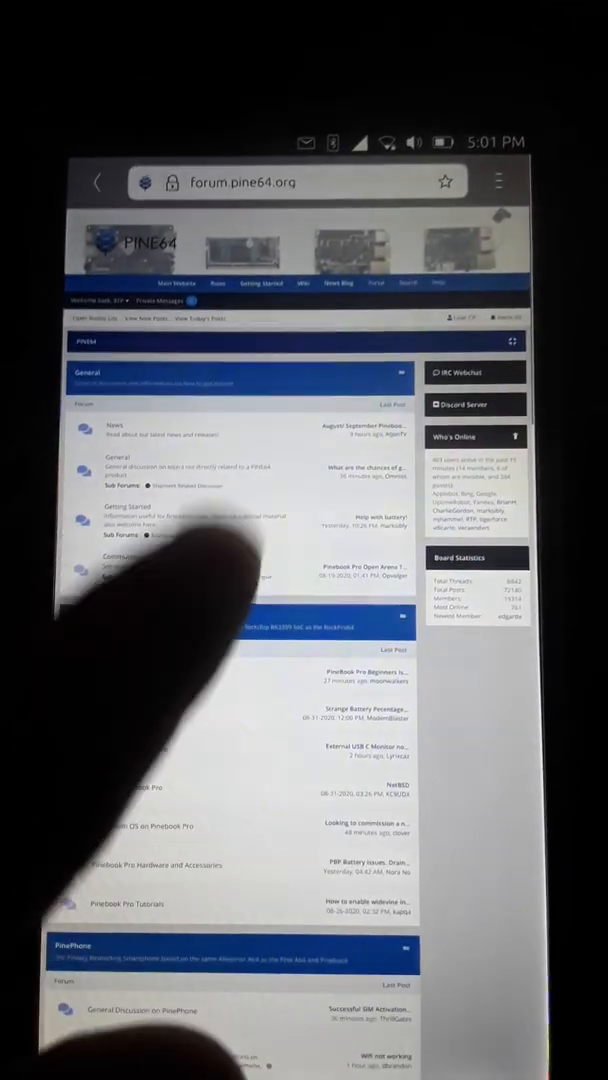
Step: Scroll down the thread list of a PinePhone board on forum.pine64.org
{"action": "scroll", "scroll_direction": "down", "scroll_amount": 3}
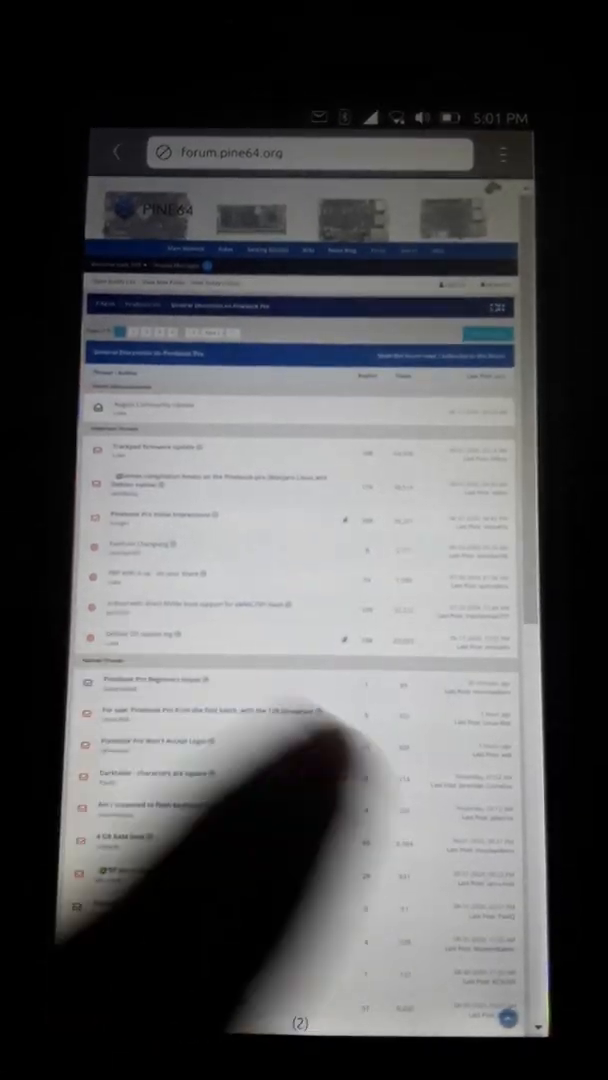
{"action": "scroll", "scroll_direction": "down", "scroll_amount": 3}
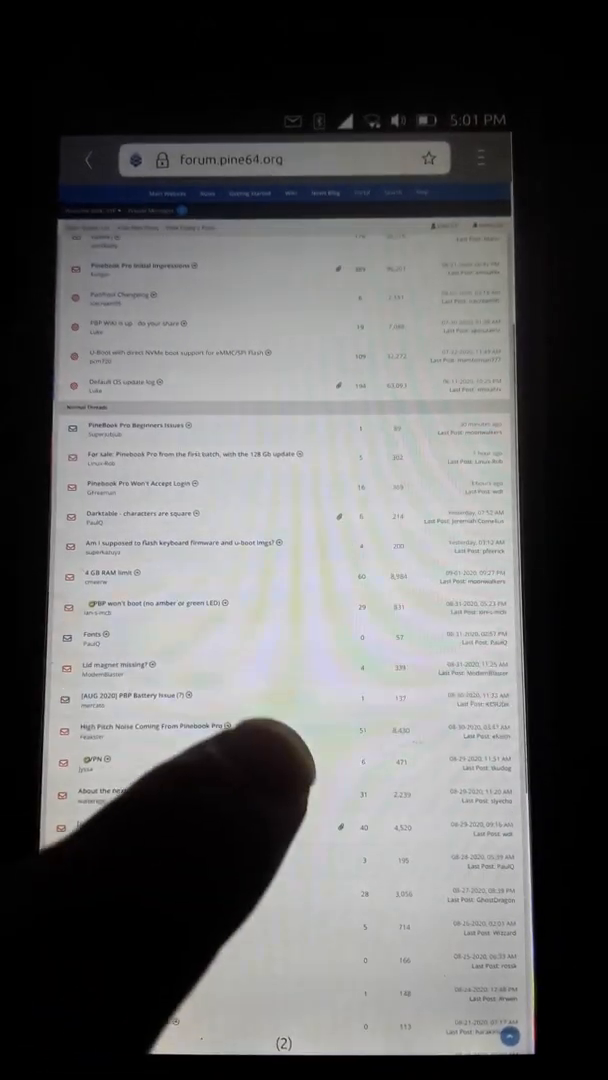
{"action": "scroll", "scroll_direction": "down", "scroll_amount": 3}
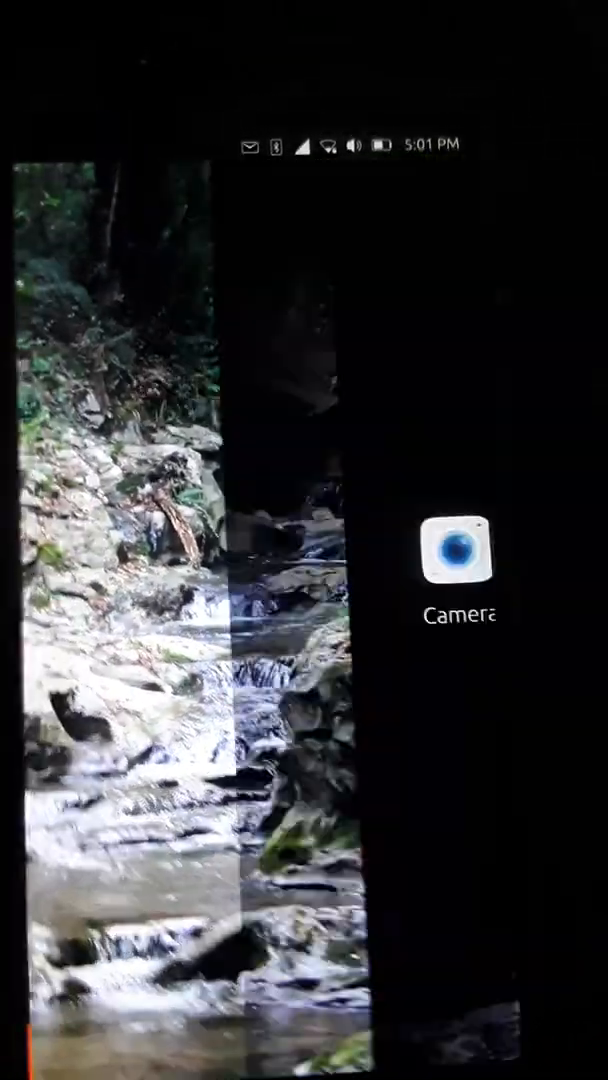
Step: Launch the Camera app from the launcher
{"action": "left_click", "coordinate": [458, 564]}
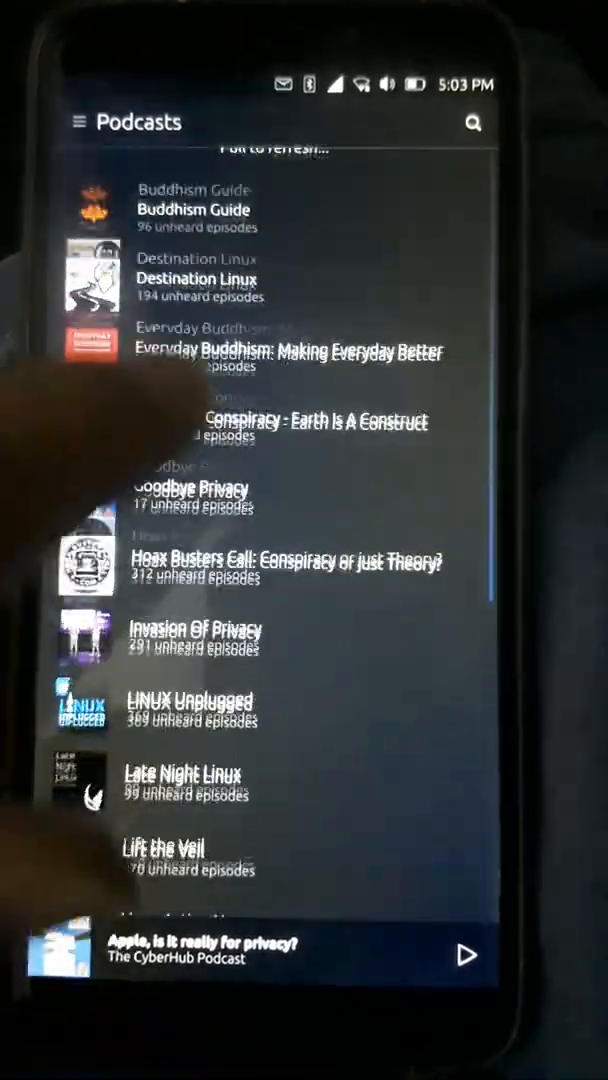
Step: Scroll down the subscribed podcasts list in Podbird
{"action": "scroll", "scroll_direction": "down", "scroll_amount": 3}
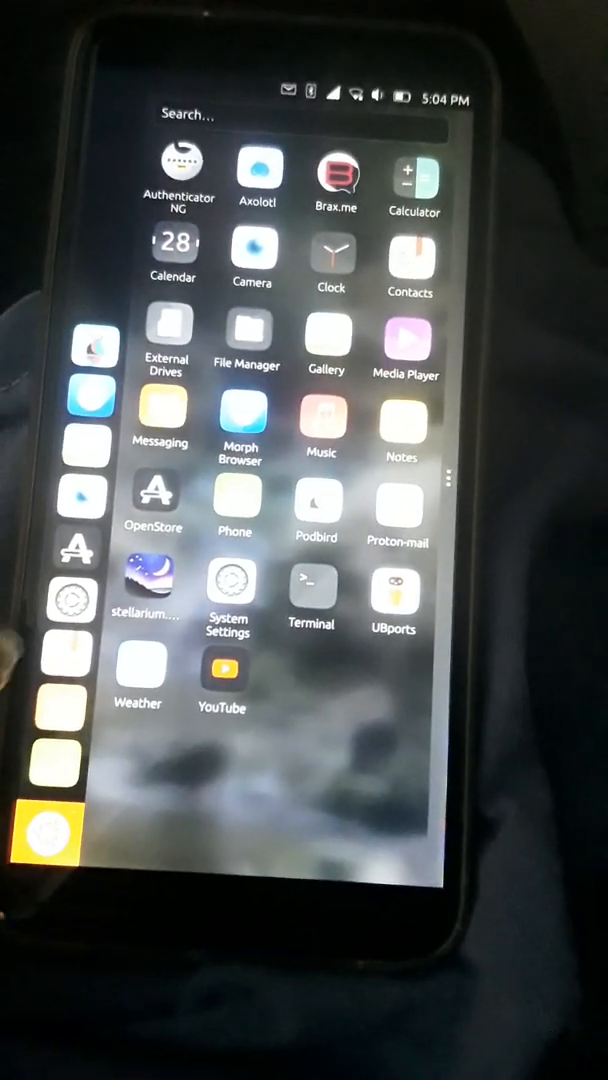
Step: Start Libertine classic-app container setup in System Settings, then cancel the Container Options dialog
{"action": "left_click", "coordinate": [228, 584]}
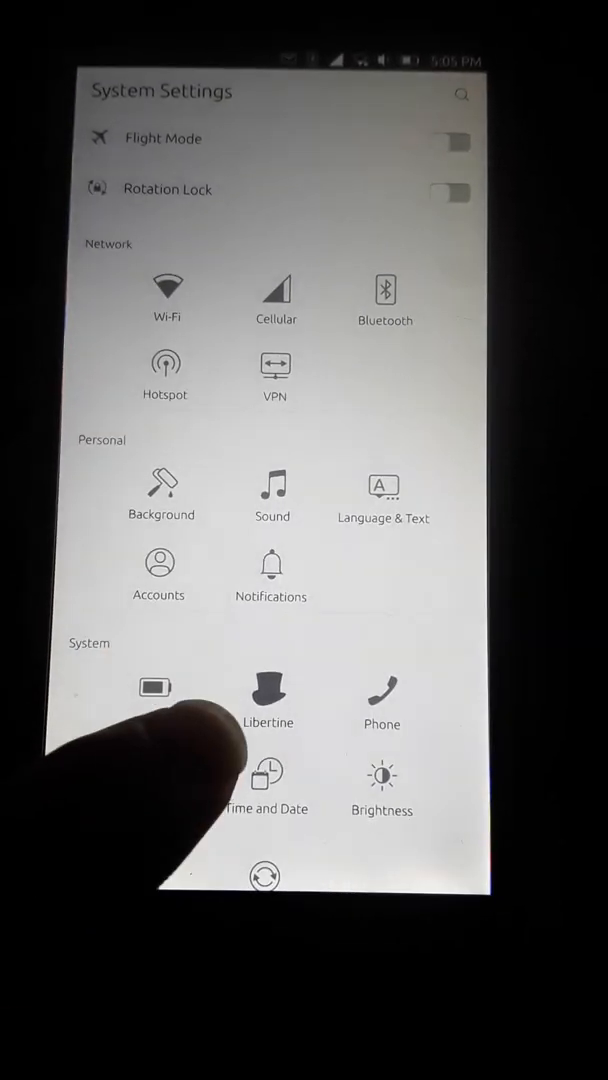
{"action": "left_click", "coordinate": [268, 690]}
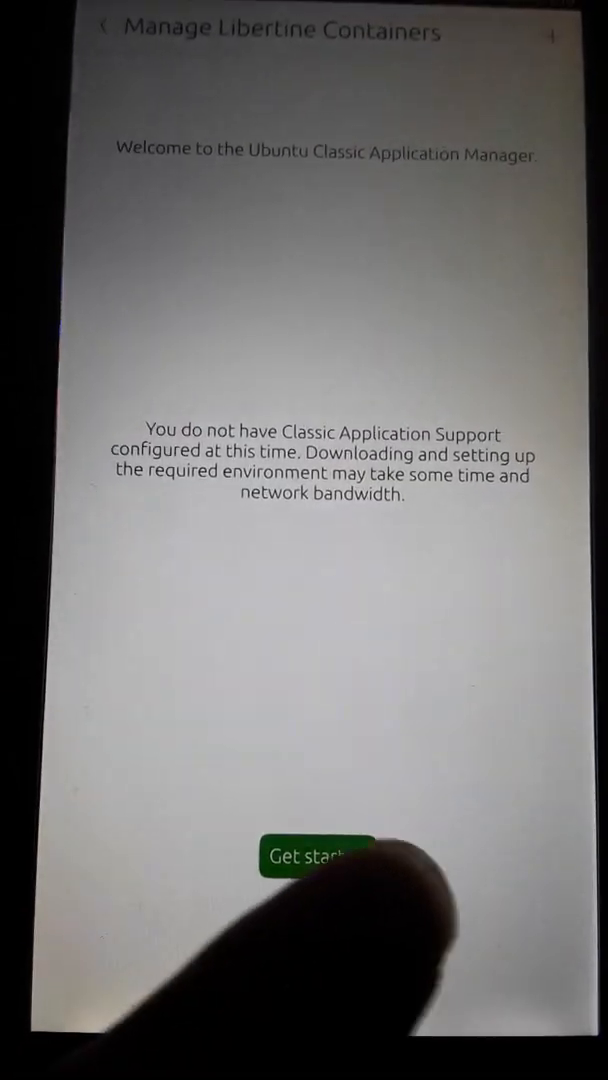
{"action": "left_click", "coordinate": [316, 860]}
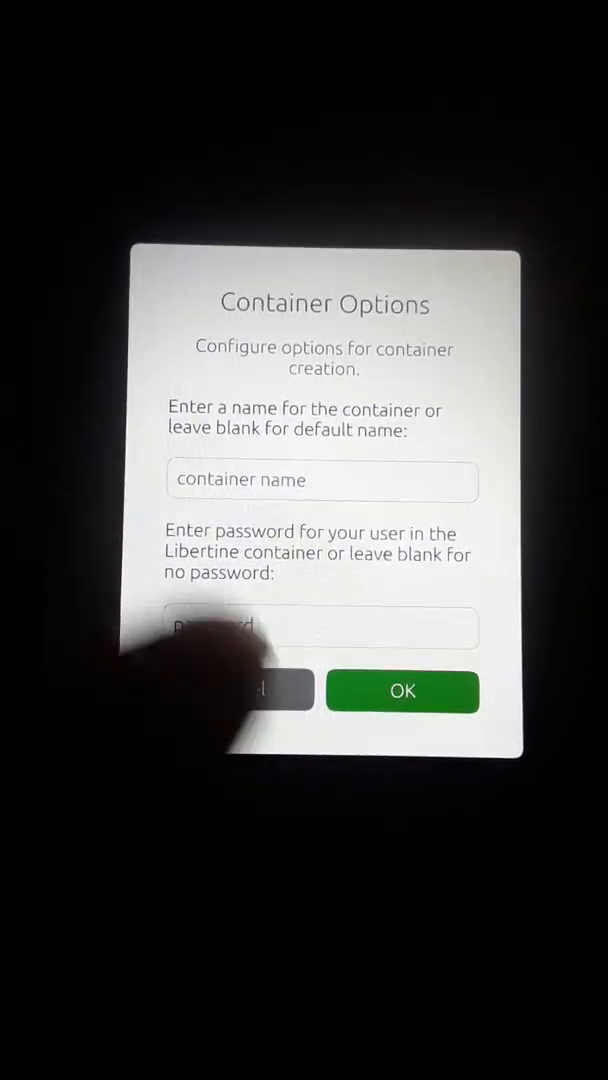
{"action": "left_click", "coordinate": [400, 692]}
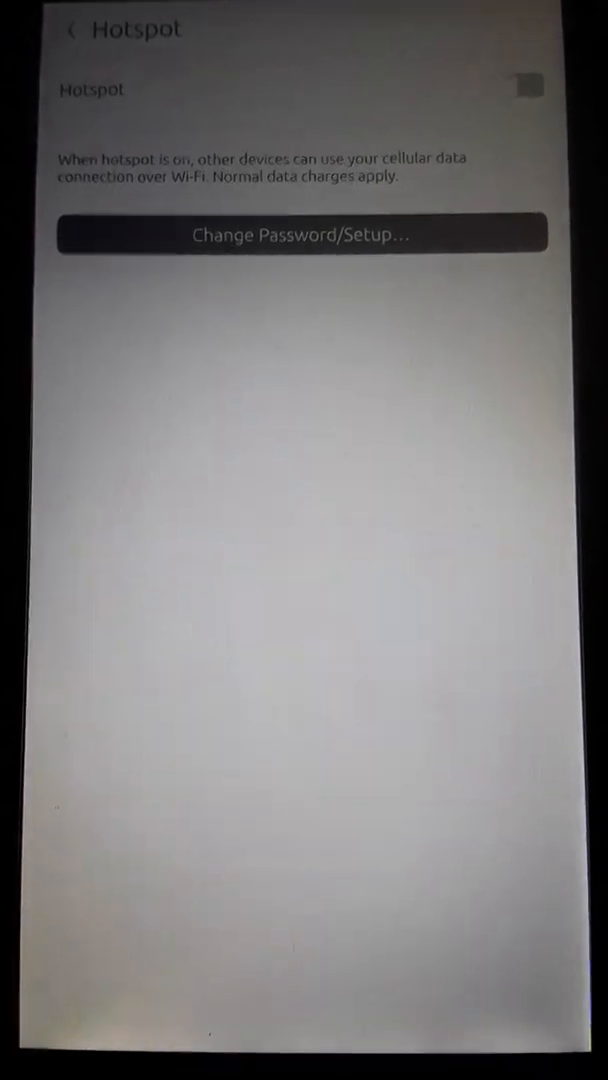
Step: Navigate back to reach the Hotspot settings page
{"action": "left_click", "coordinate": [72, 28]}
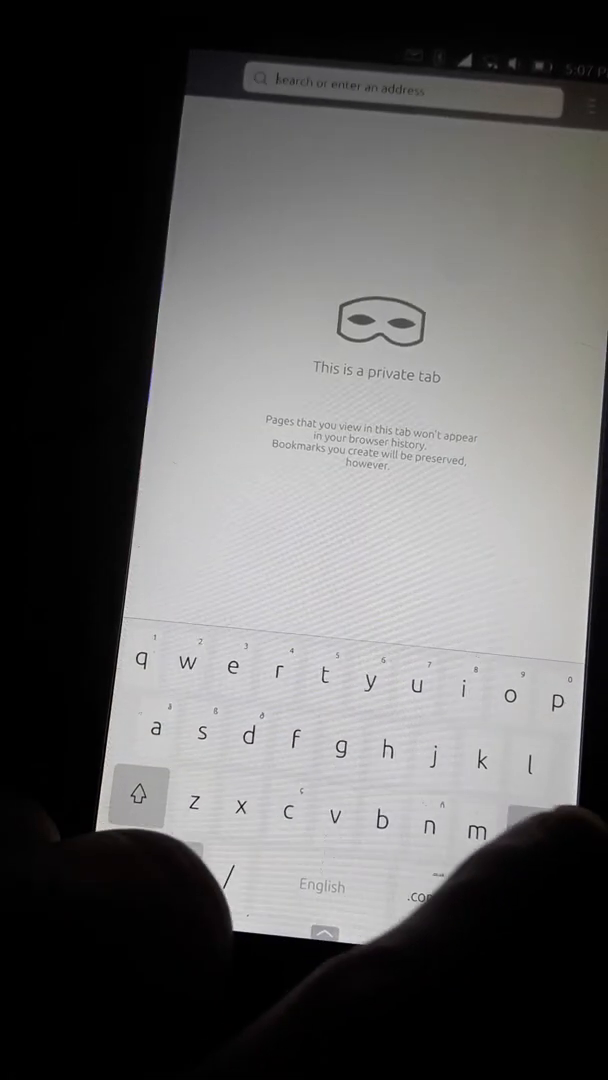
Step: Begin entering 'you' for youtube.com in the private tab's address bar
{"action": "type", "text": "youtube.com"}
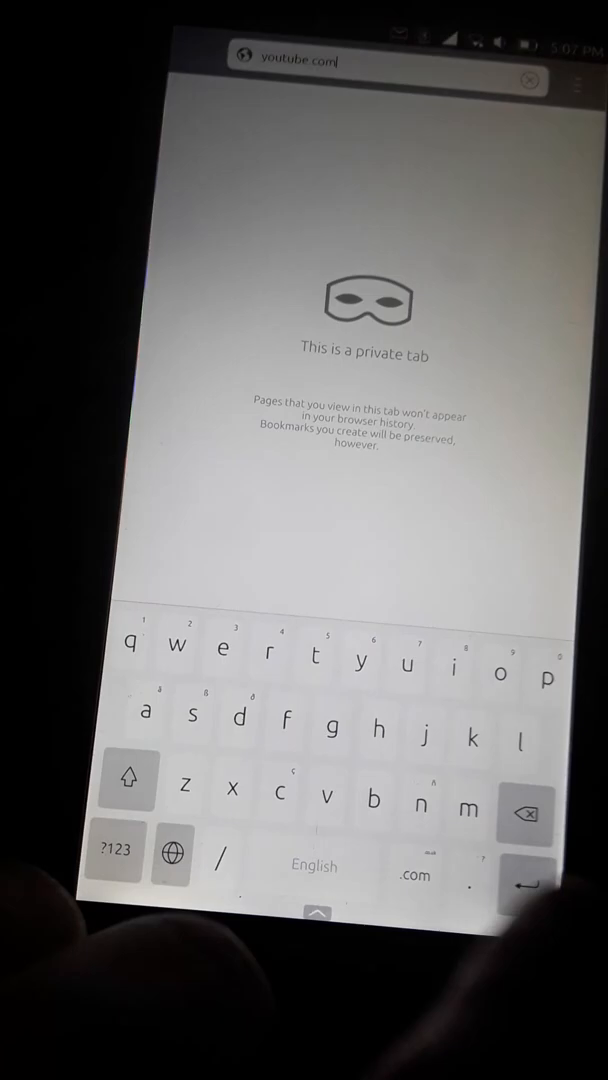
Step: Load youtube.com in the private browser tab
{"action": "key", "text": "enter"}
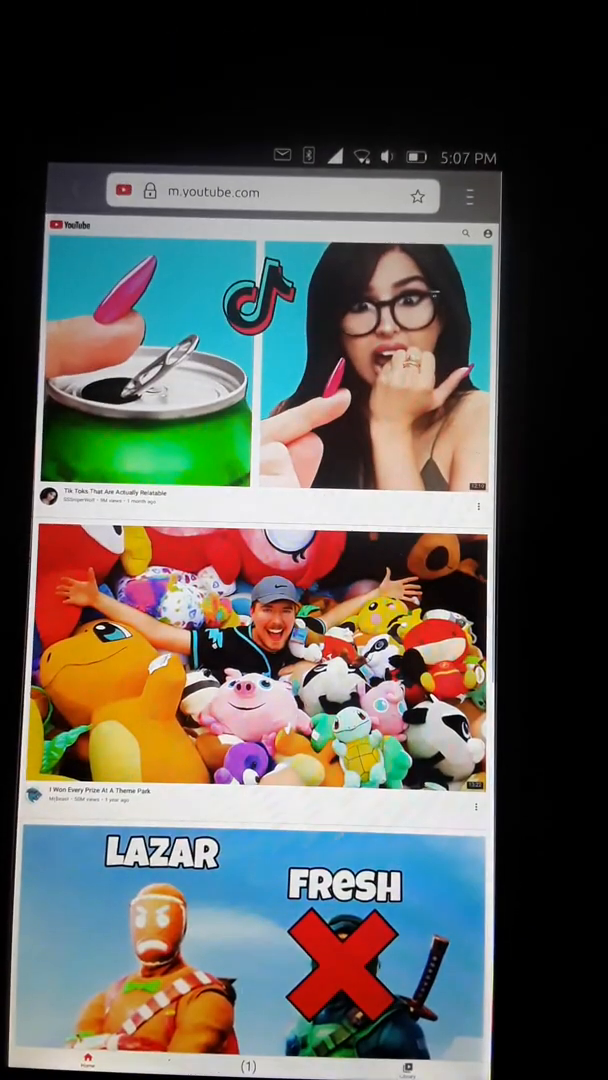
{"action": "scroll", "scroll_direction": "down", "scroll_amount": 3}
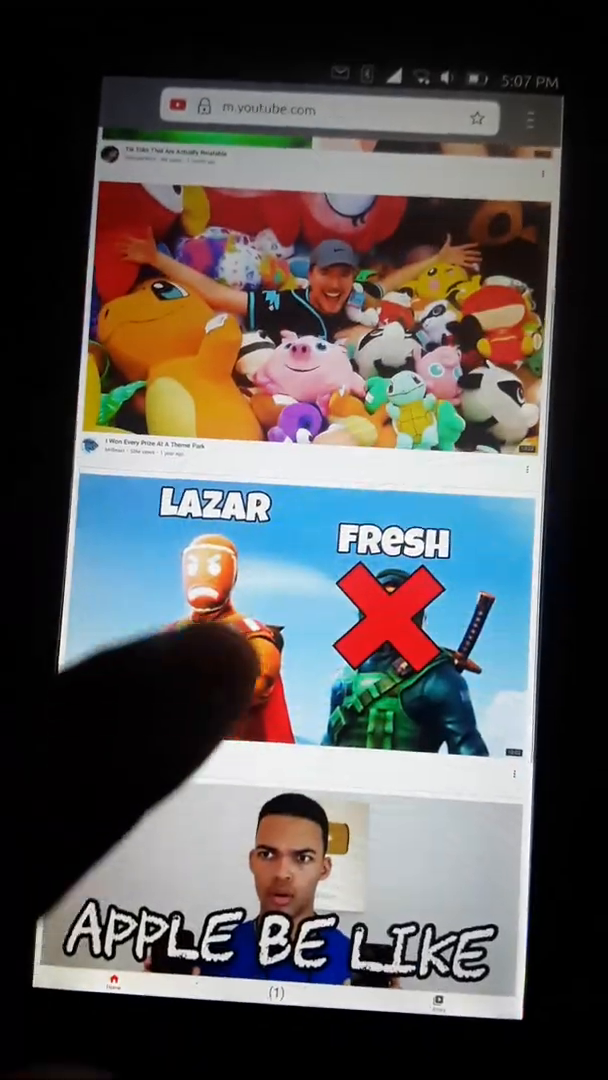
{"action": "scroll", "scroll_direction": "down", "scroll_amount": 3}
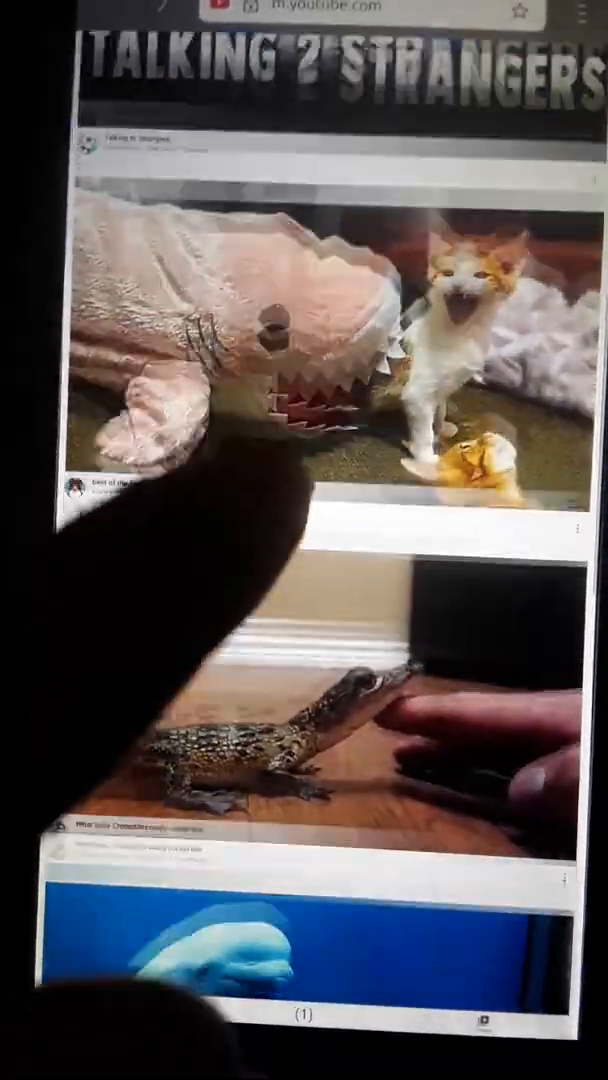
{"action": "scroll", "scroll_direction": "down", "scroll_amount": 3}
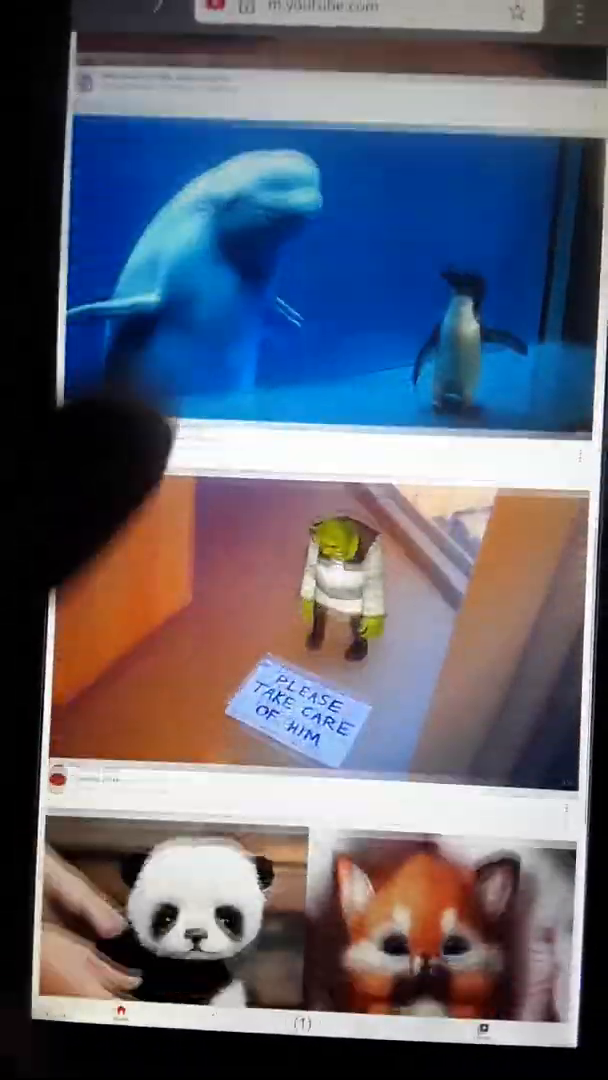
{"action": "scroll", "scroll_direction": "down", "scroll_amount": 3}
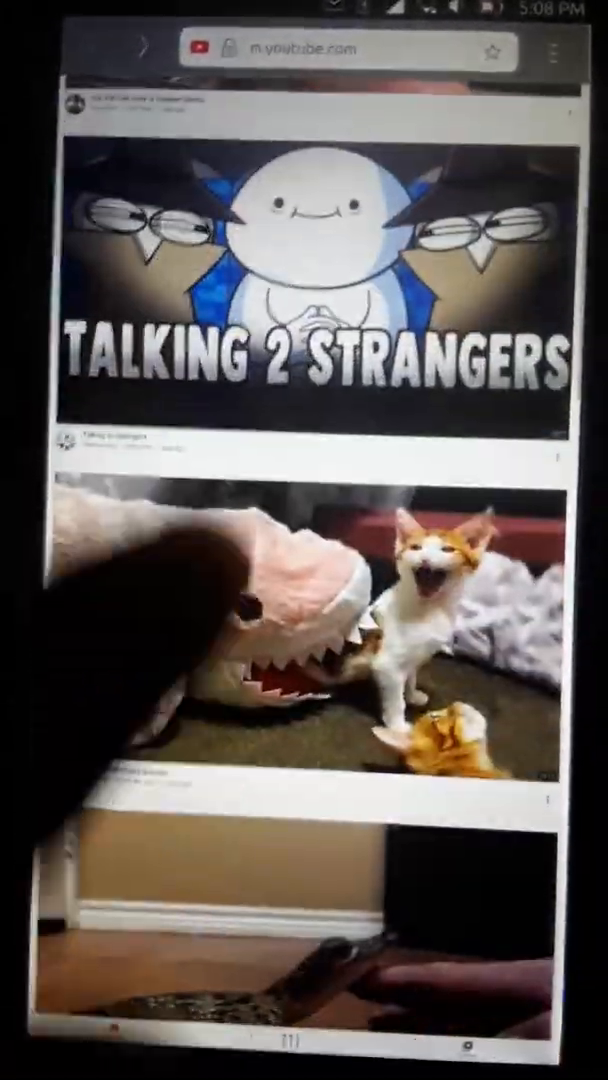
{"action": "scroll", "scroll_direction": "down", "scroll_amount": 3}
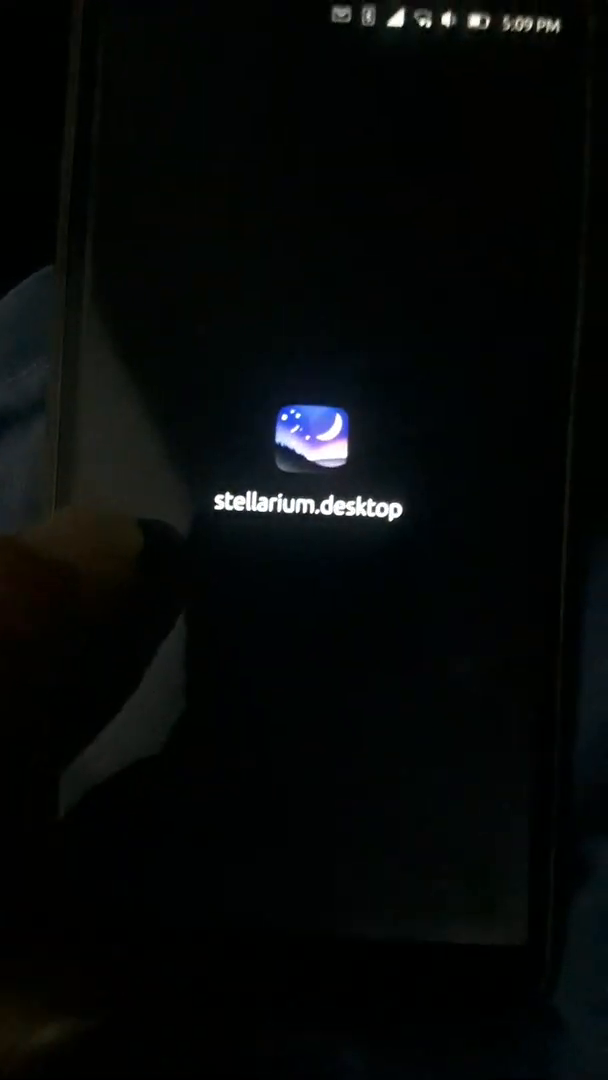
Step: Launch Stellarium and bring up the night-sky chart with the Moon and constellations
{"action": "left_click", "coordinate": [304, 442]}
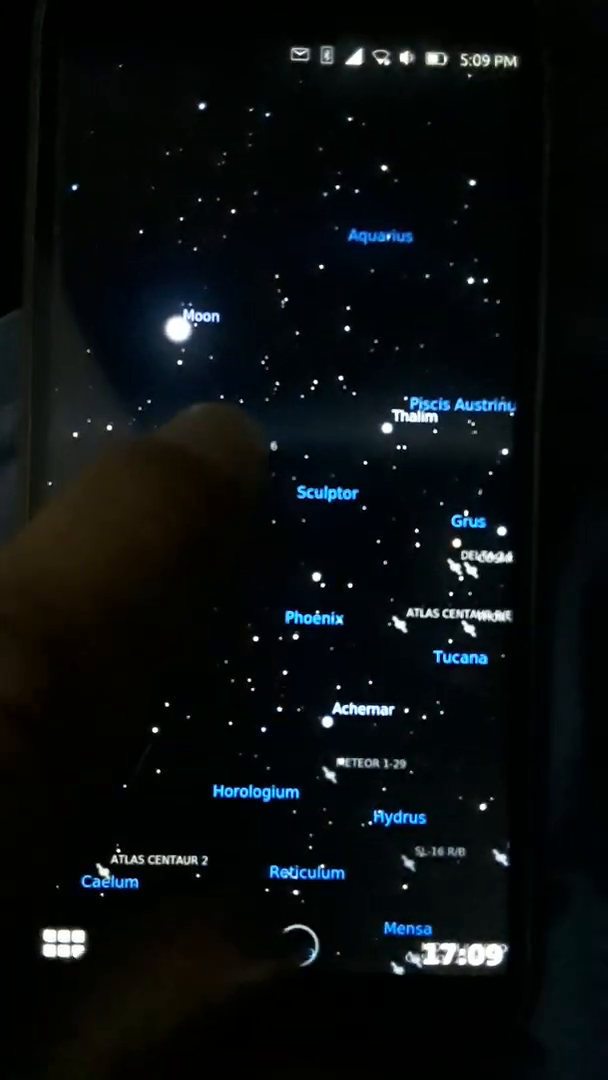
{"action": "left_click", "coordinate": [196, 464]}
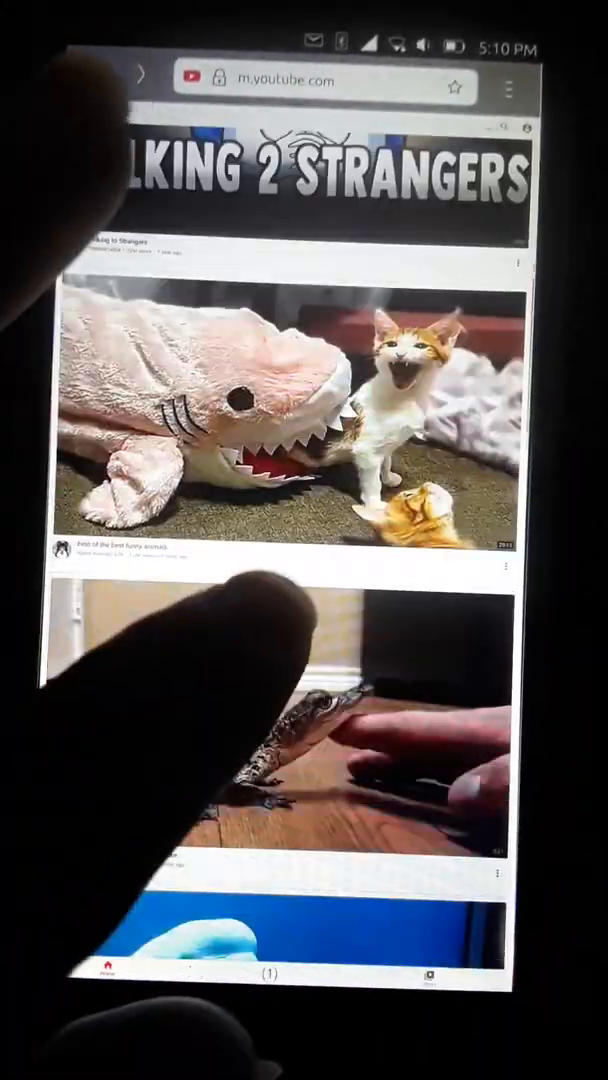
{"action": "scroll", "scroll_direction": "down", "scroll_amount": 3}
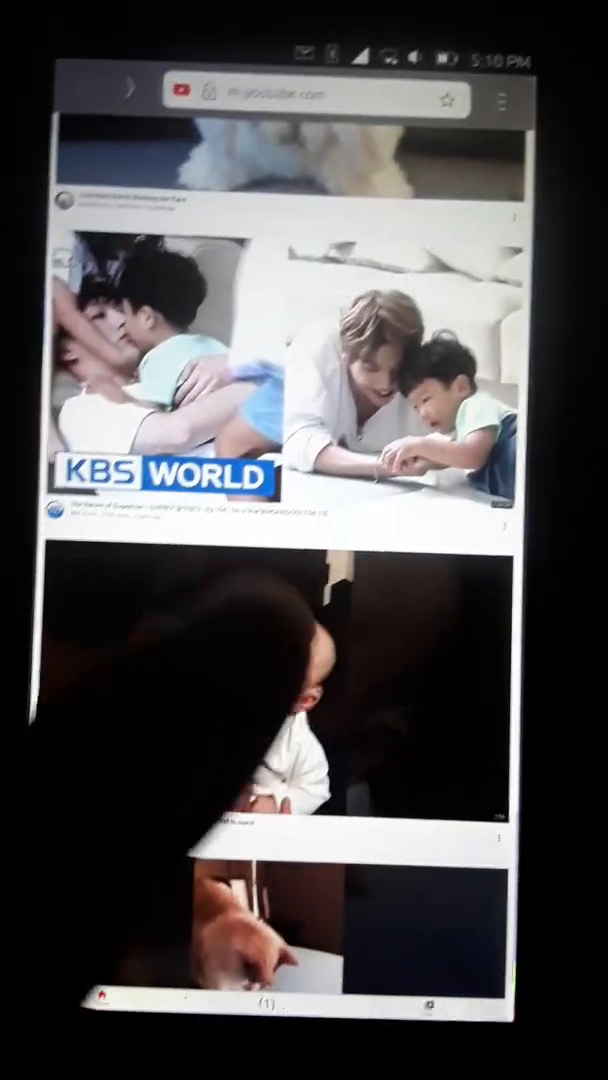
{"action": "scroll", "scroll_direction": "down", "scroll_amount": 3}
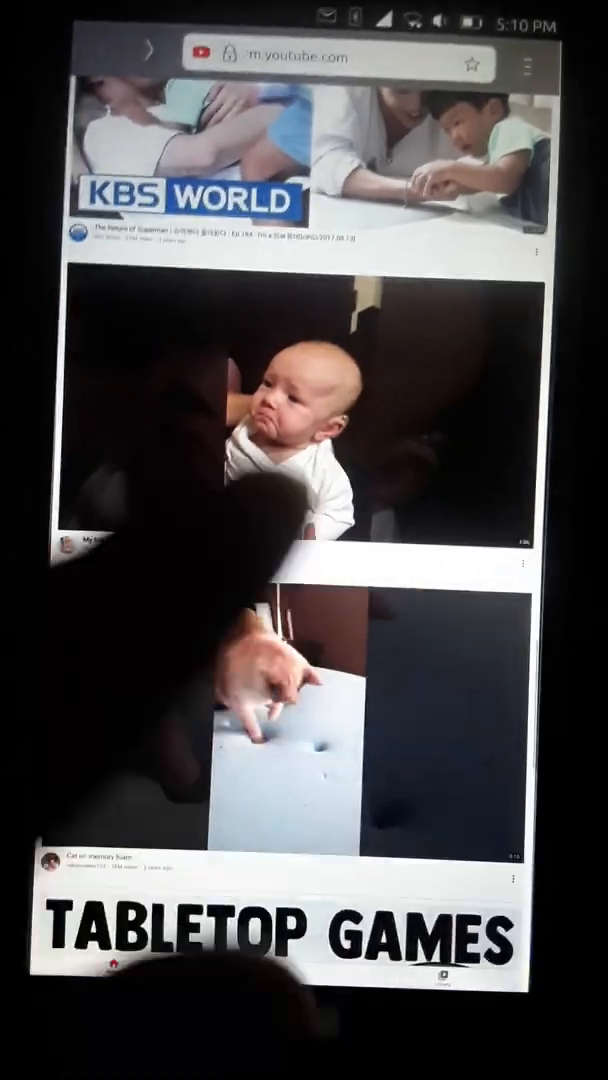
{"action": "scroll", "scroll_direction": "down", "scroll_amount": 3}
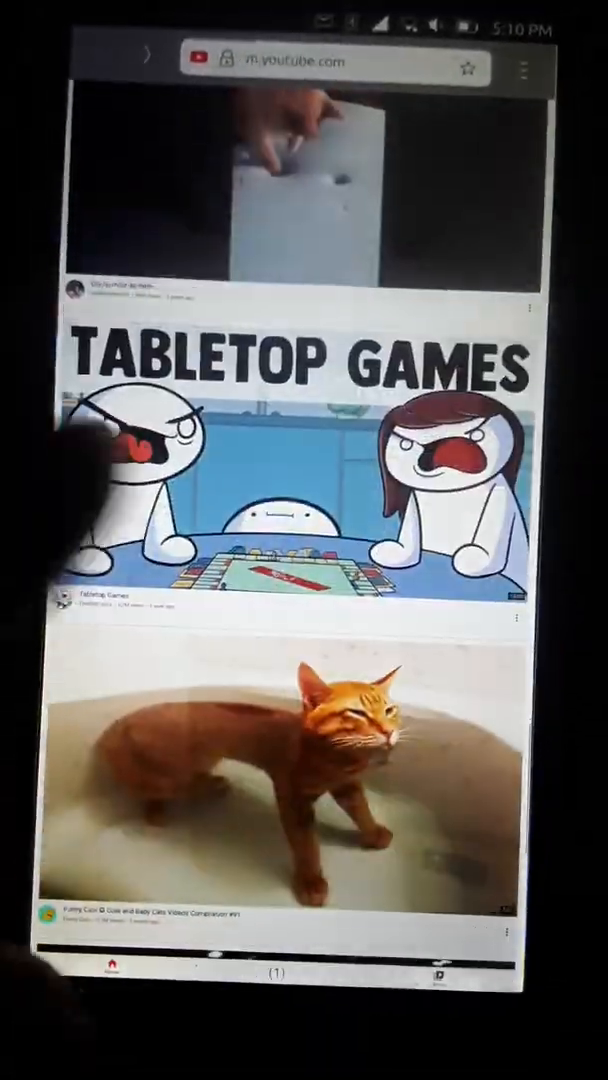